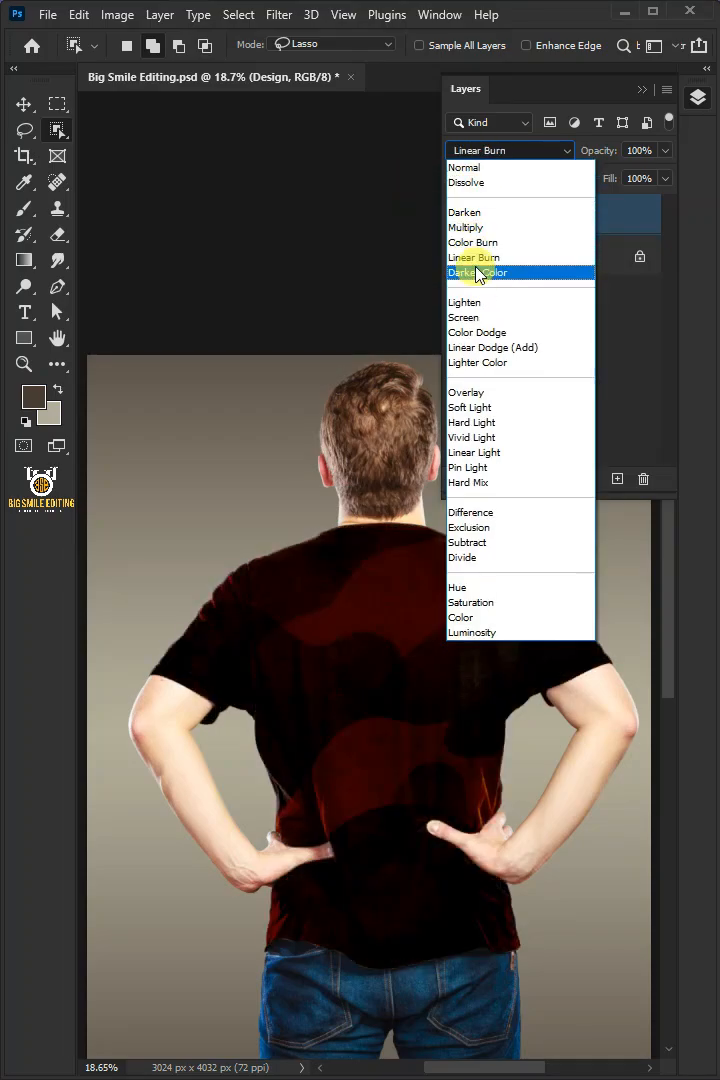
Select the black t-shirt with Object Selection in Lasso mode and copy it to Layer 1.
click(478, 272)
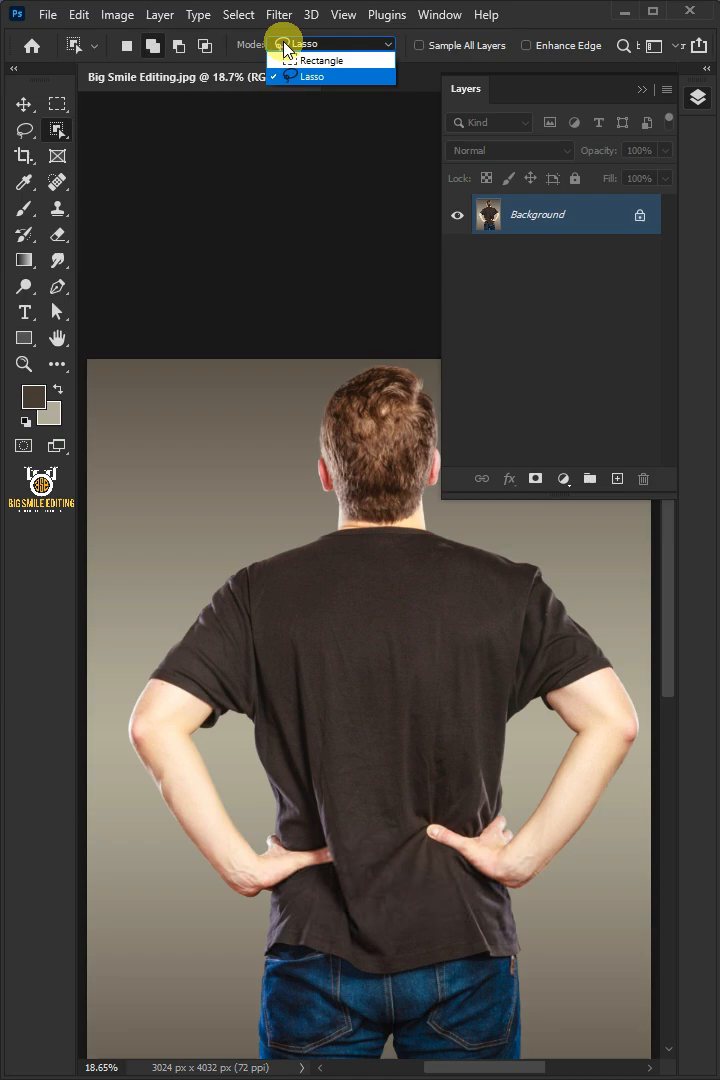
click(330, 76)
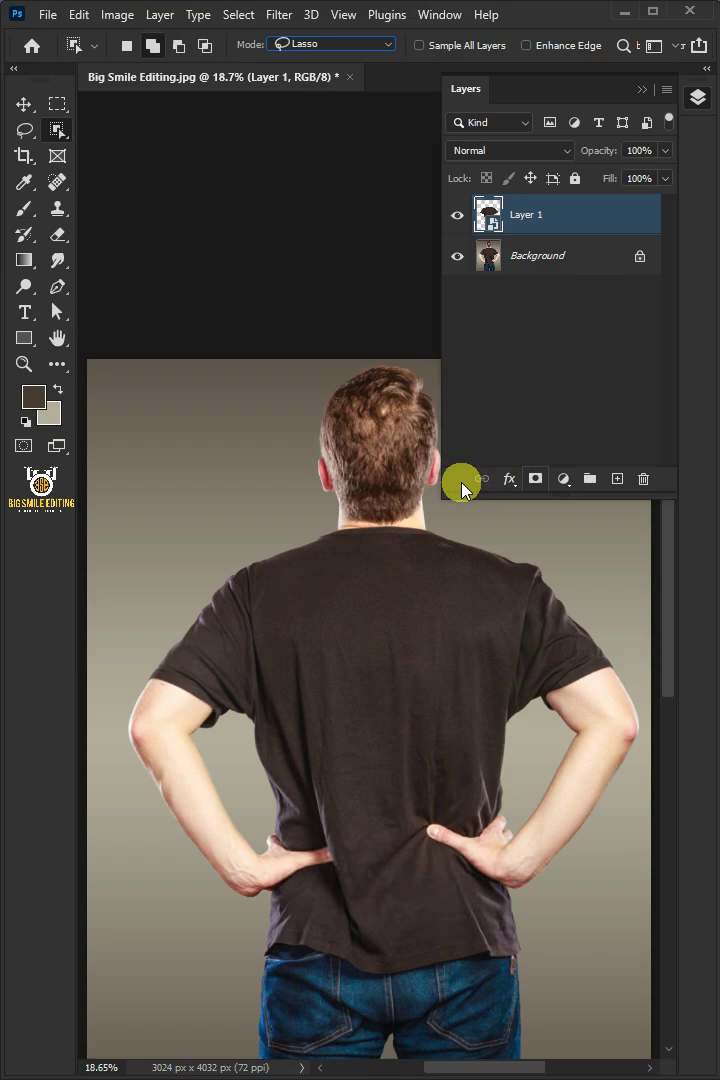
mouse_move(248, 738)
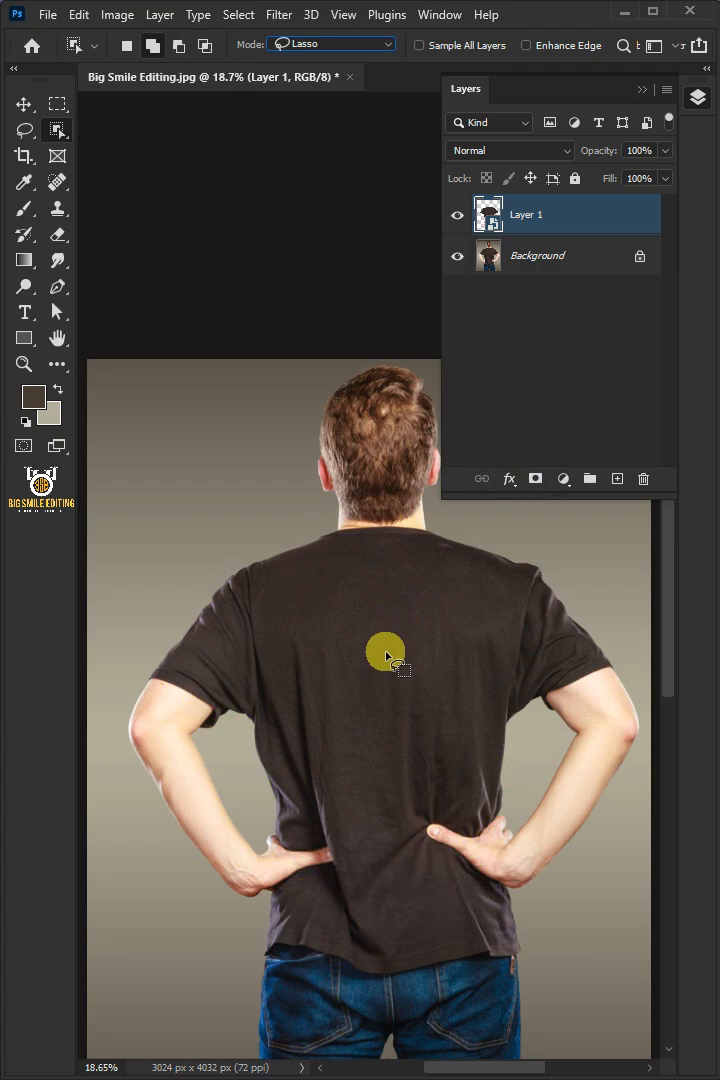
Apply a Camera Raw filter with Exposure +2.35 and Whites +75 to turn the shirt light grey.
click(278, 14)
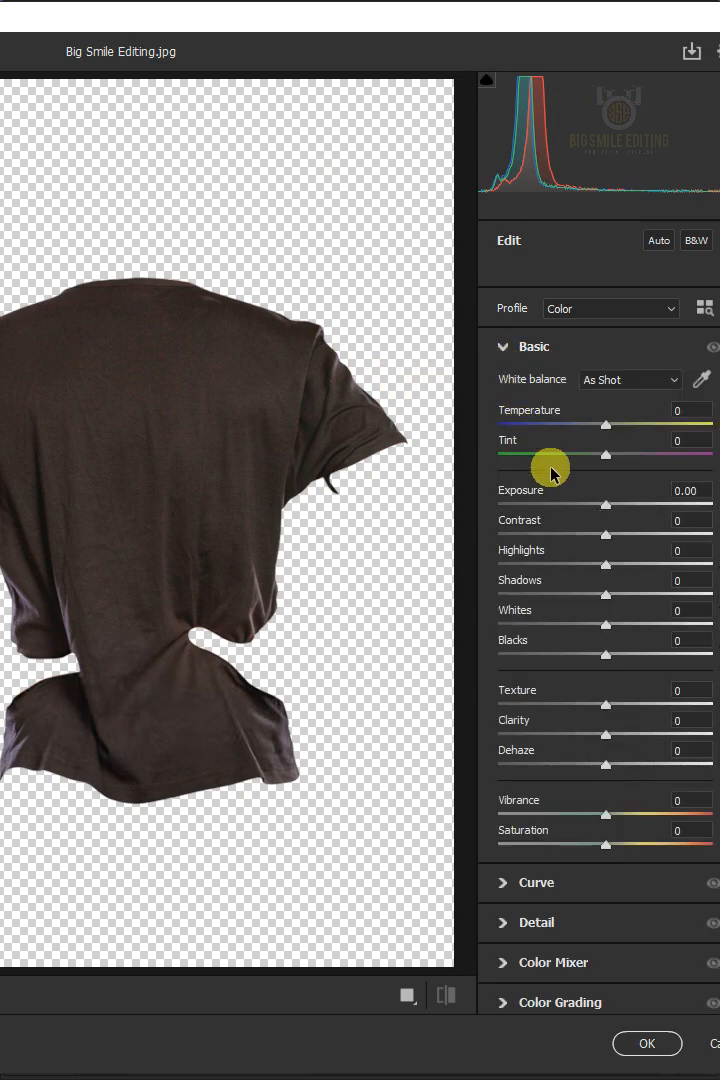
drag(604, 504, 660, 504)
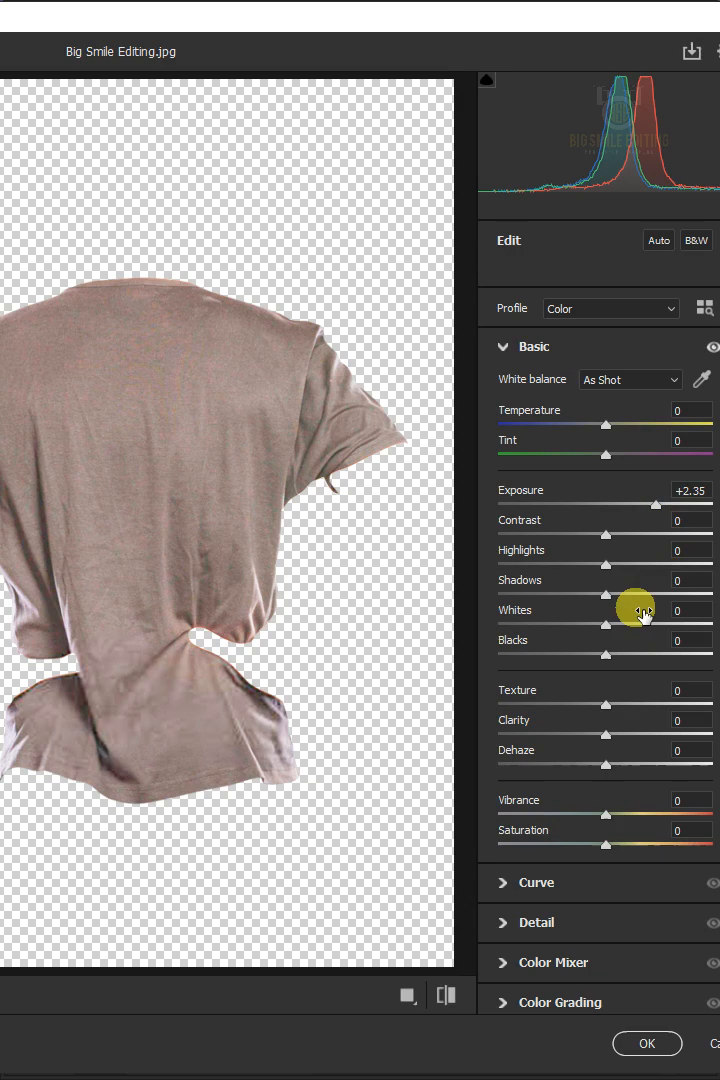
drag(628, 624, 684, 624)
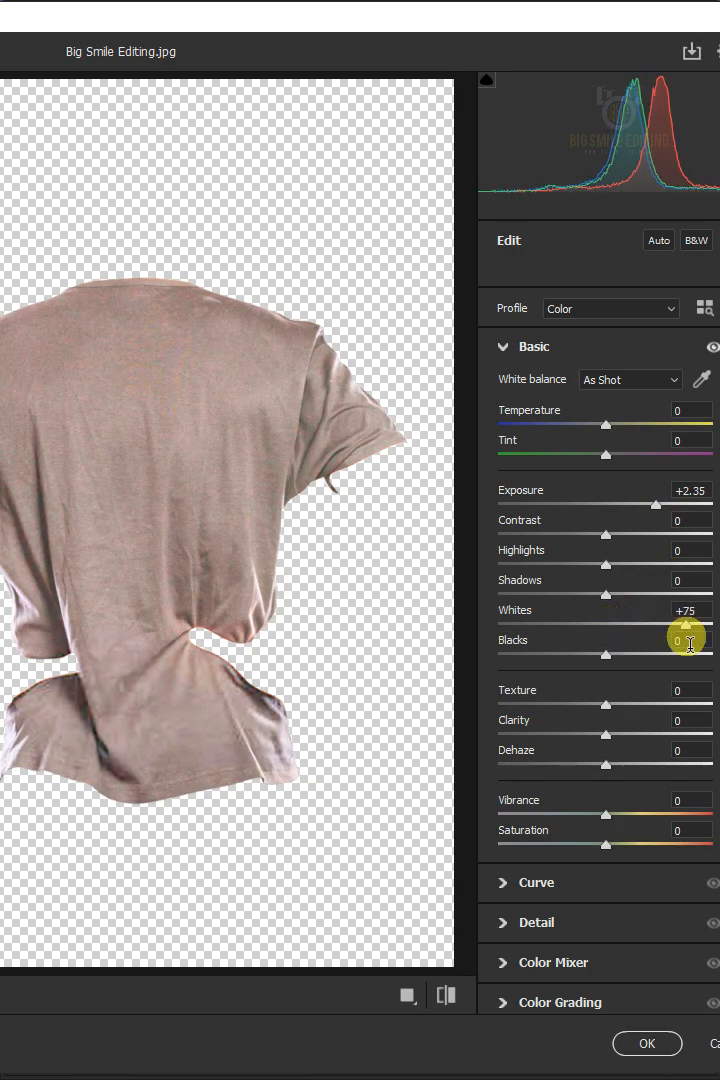
drag(604, 844, 564, 844)
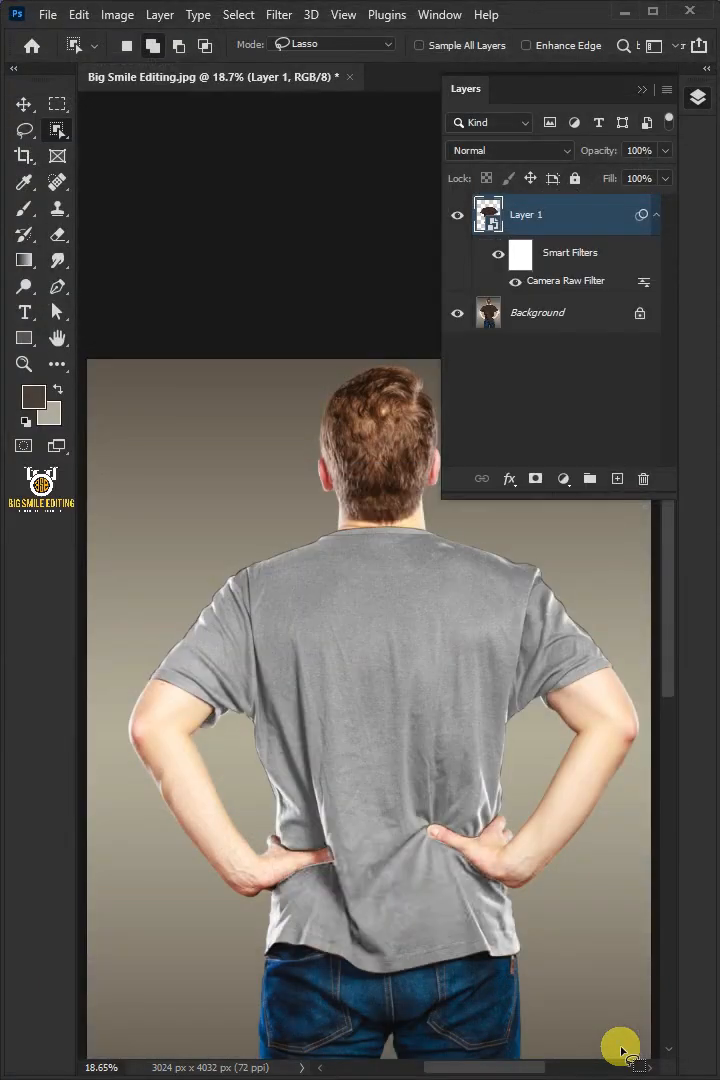
Apply a Levels adjustment with input levels 70, 1.00 and 215 to the grey shirt.
click(116, 16)
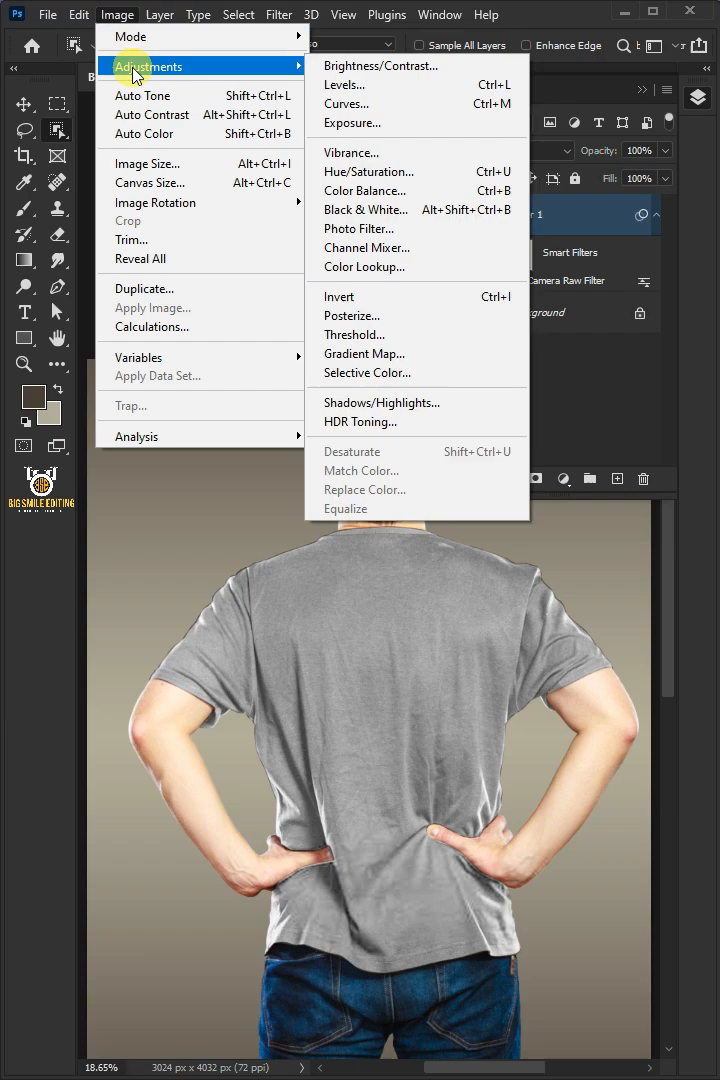
click(344, 66)
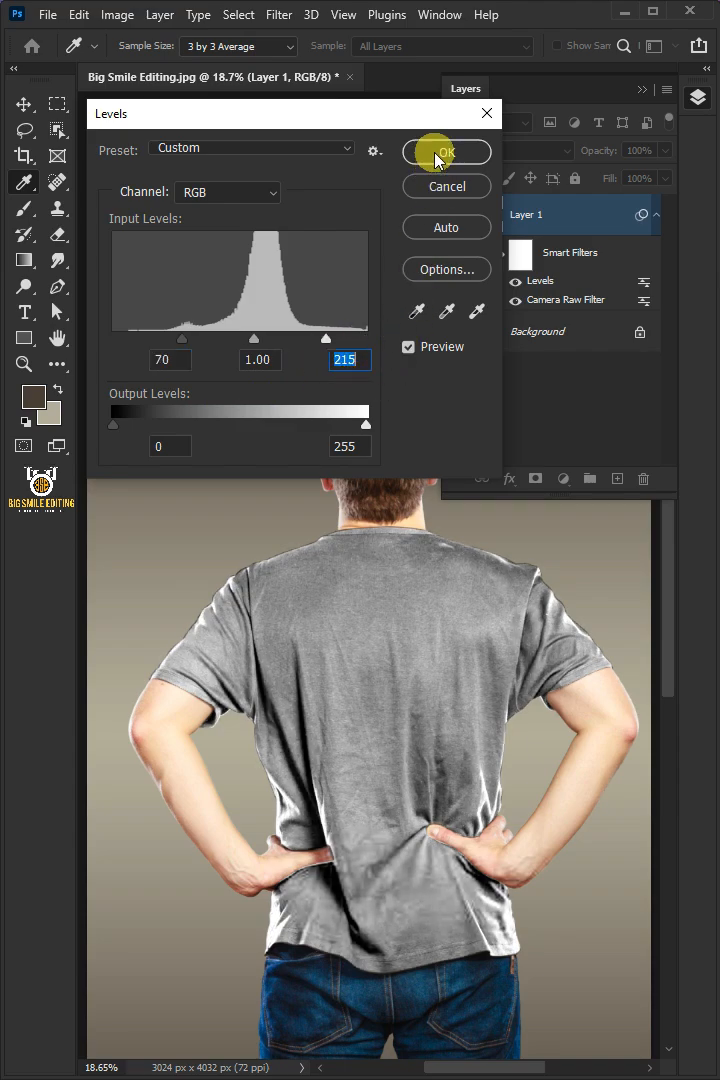
click(446, 152)
text(Shine)
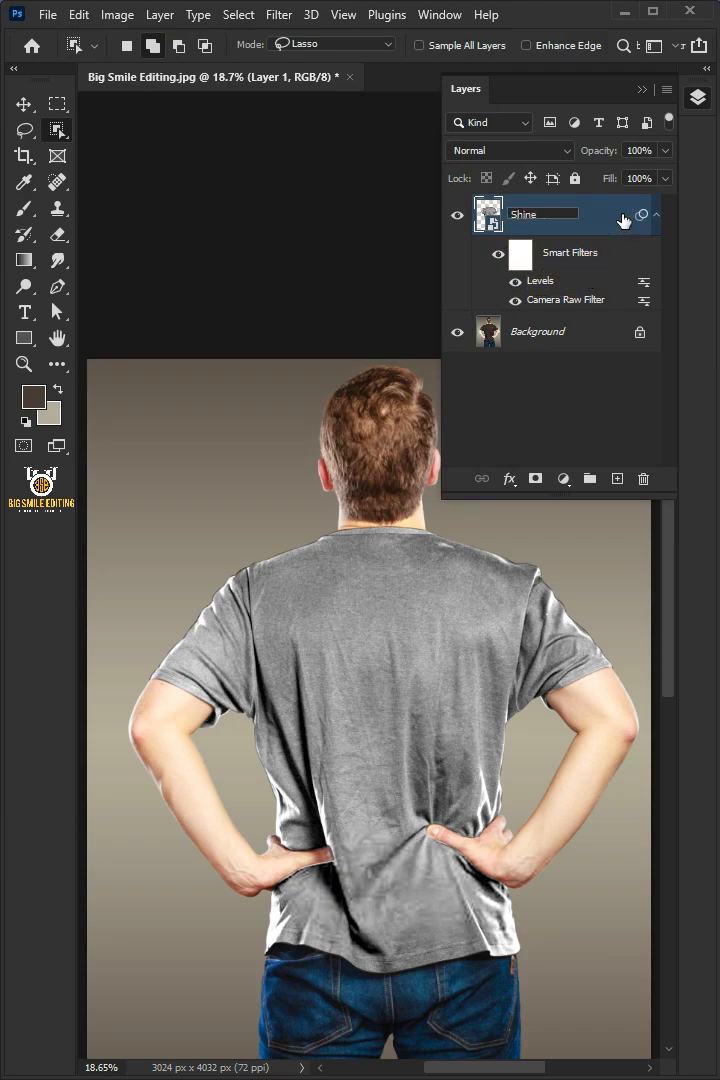
Duplicate the Shine layer into a new document.
click(156, 16)
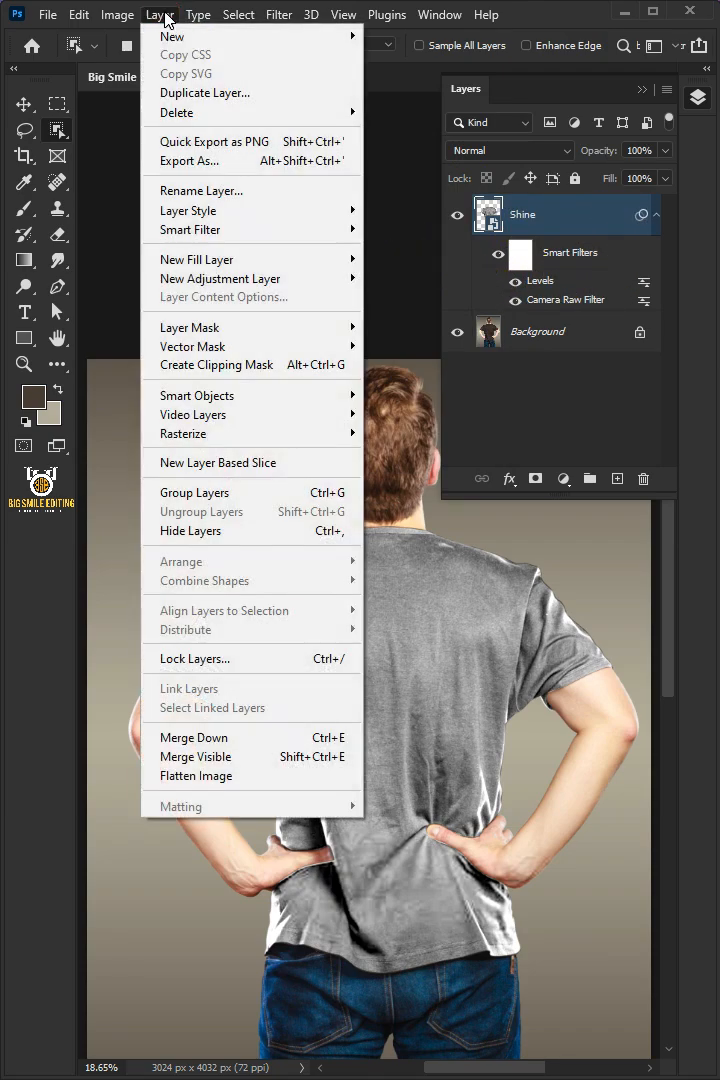
click(204, 92)
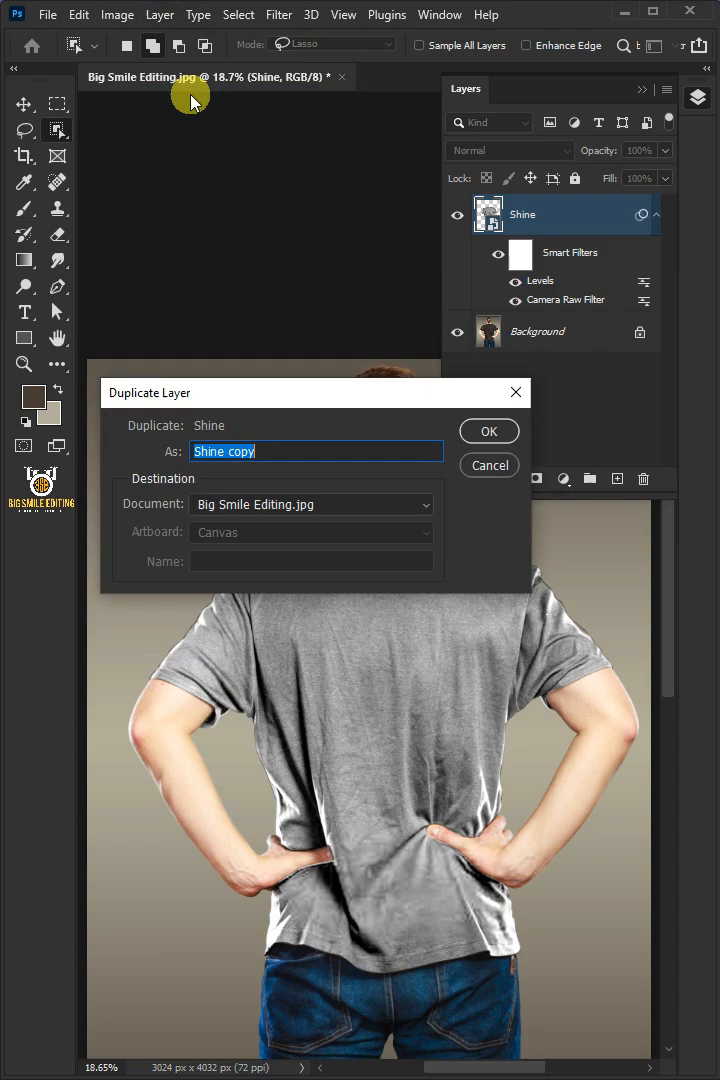
click(310, 504)
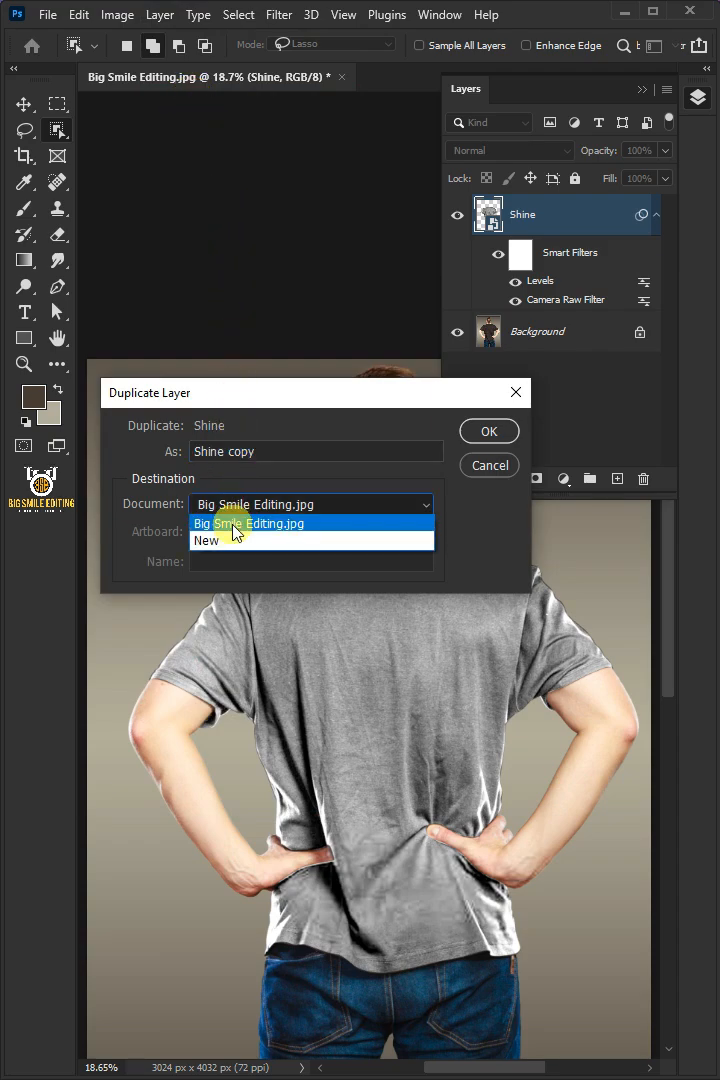
click(206, 540)
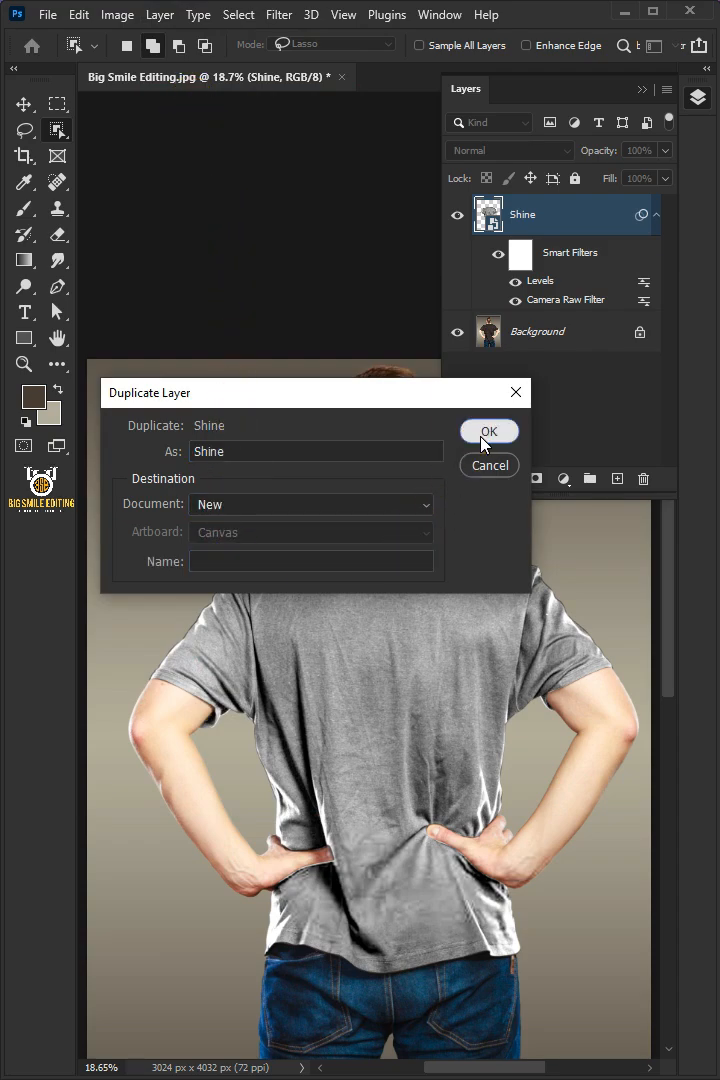
click(488, 432)
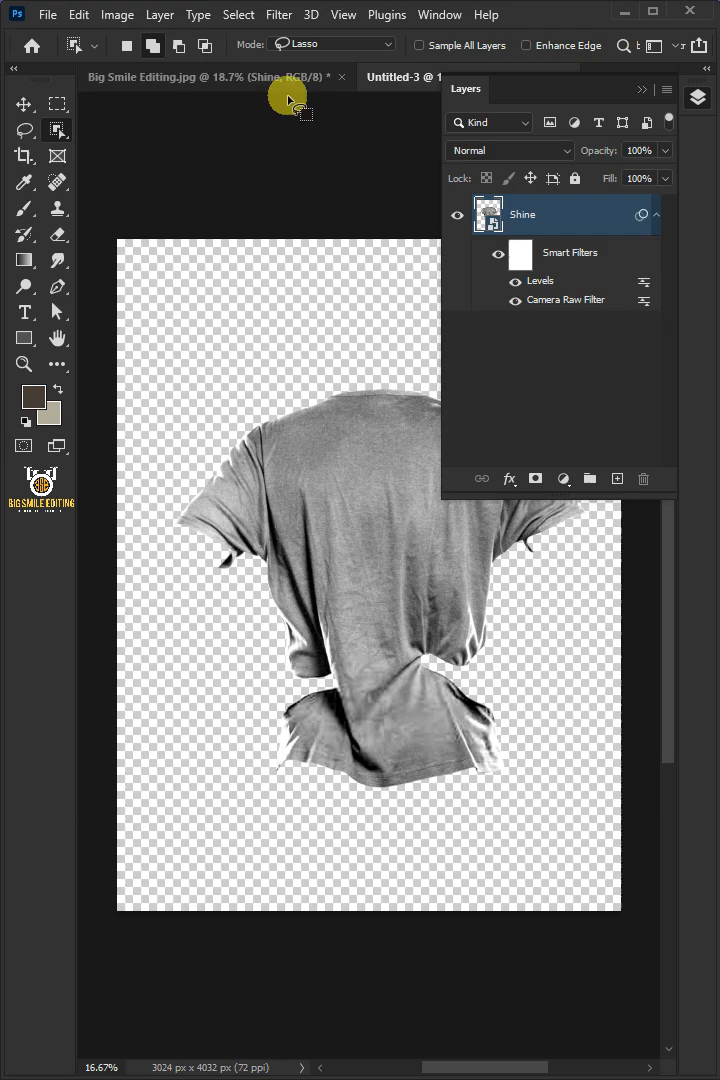
Soften the shirt copy with a 4-pixel Gaussian Blur.
click(278, 14)
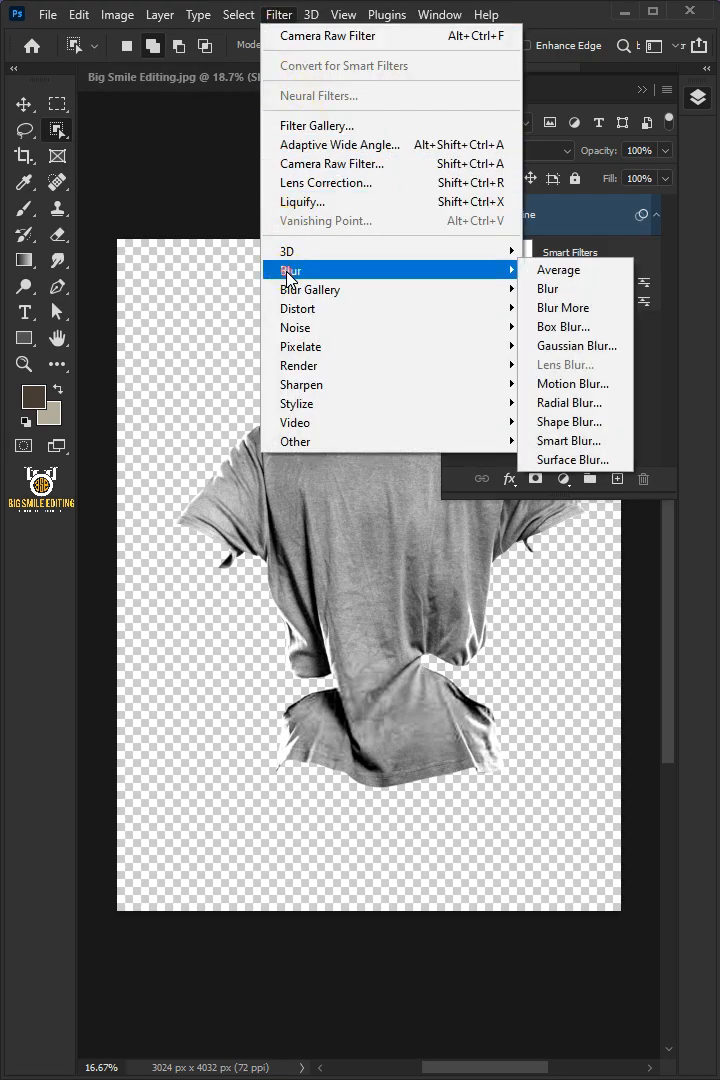
click(576, 344)
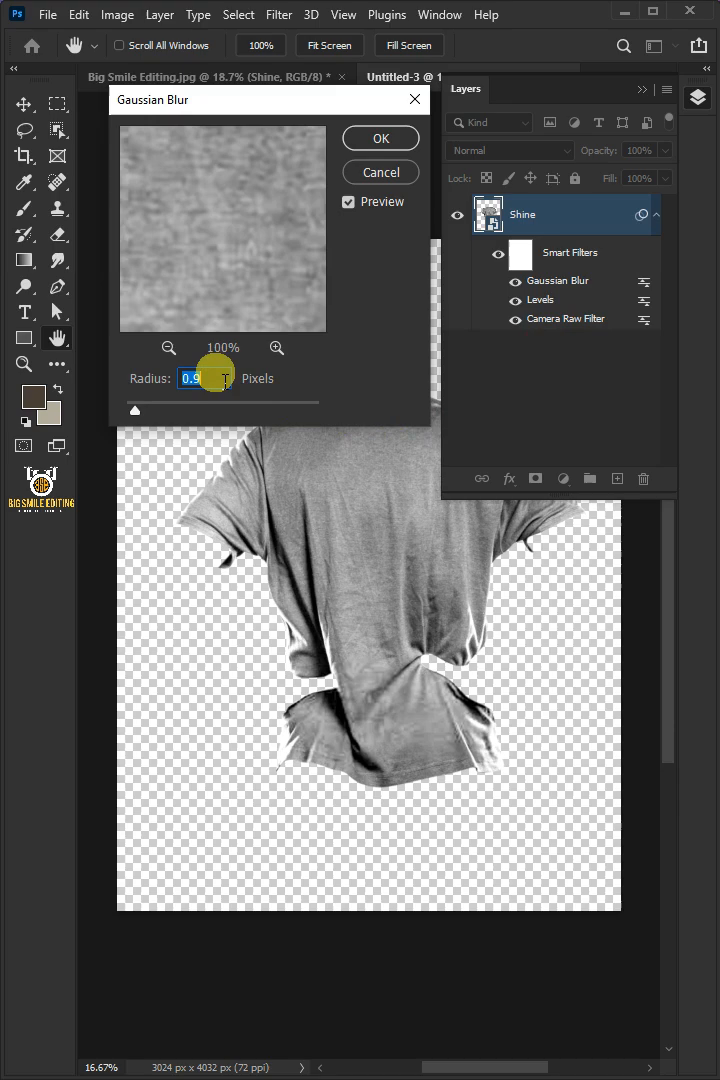
text(4)
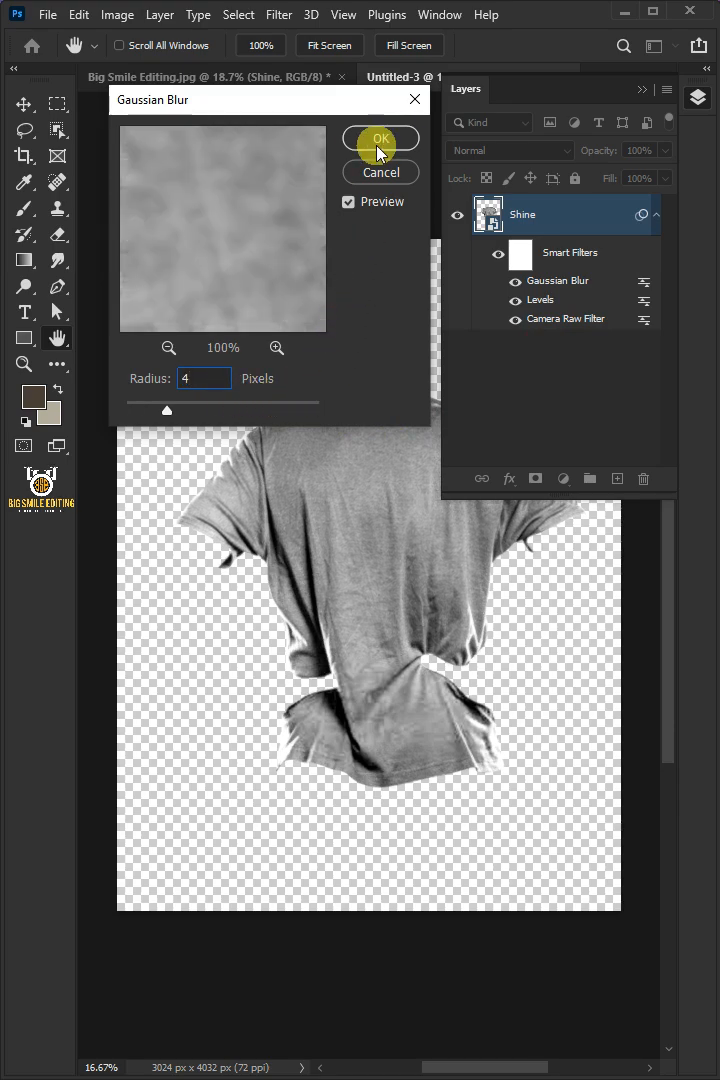
click(380, 138)
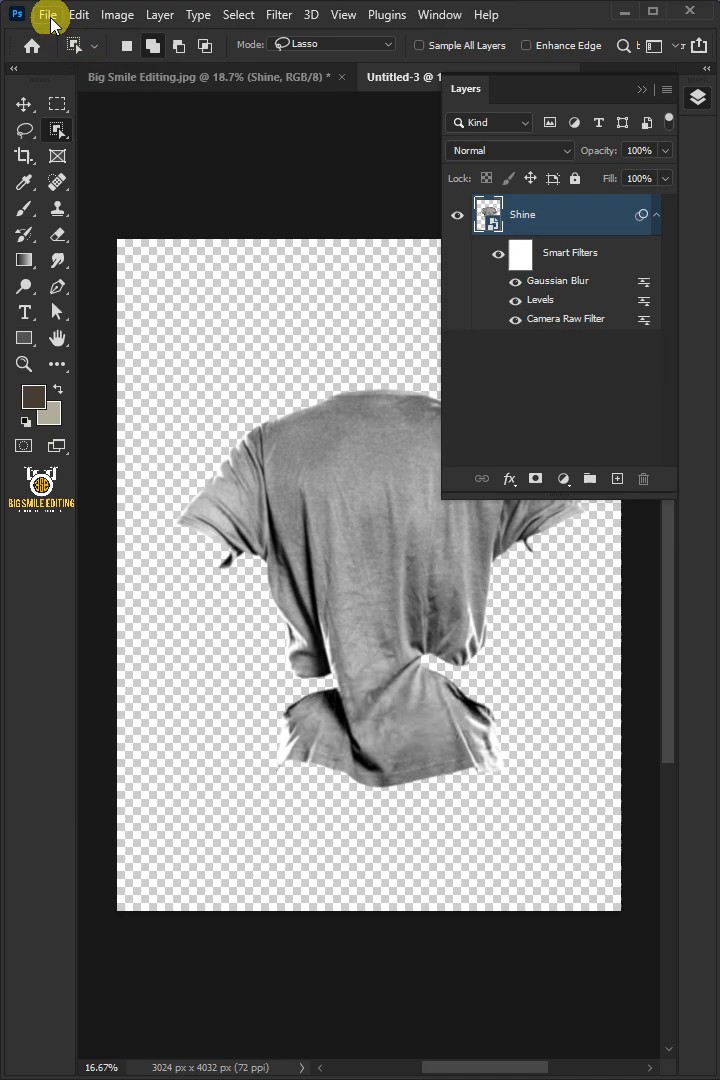
Save the blurred shirt document as Displacement.psd and return to the original photo.
click(48, 16)
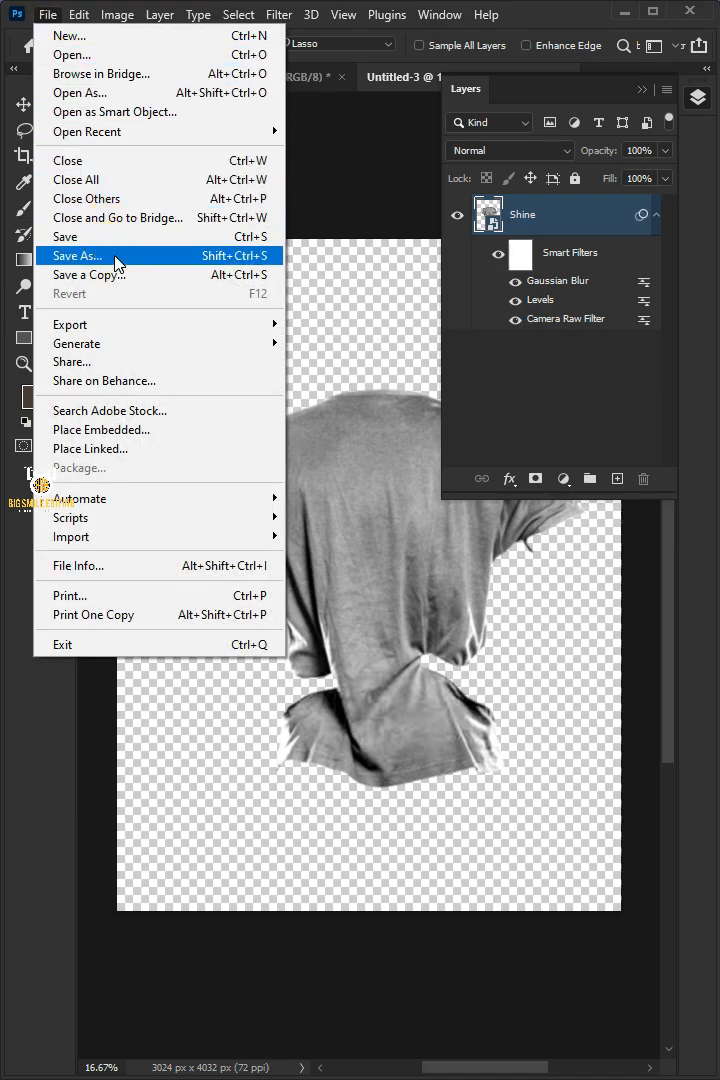
click(78, 256)
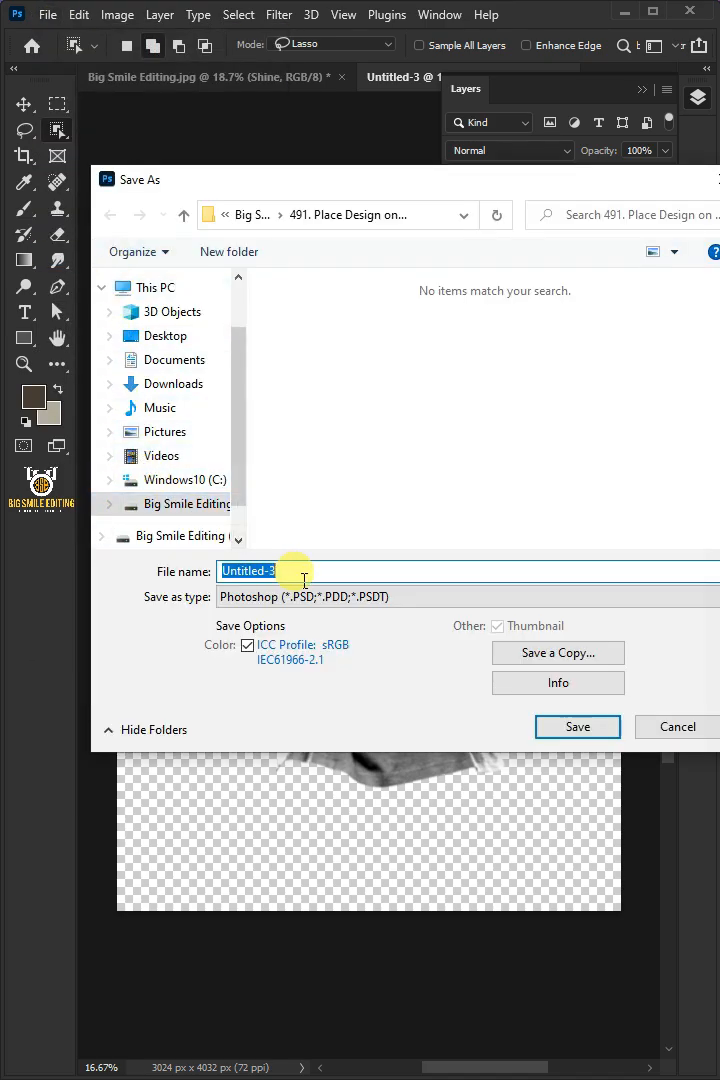
text(Displacement)
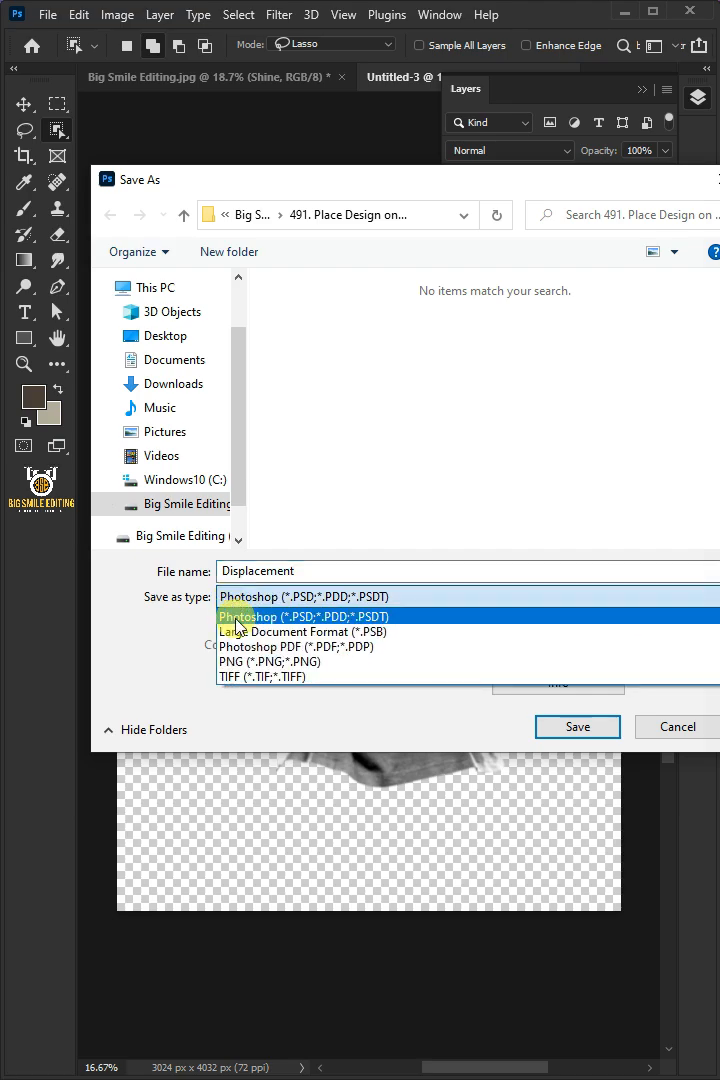
click(304, 616)
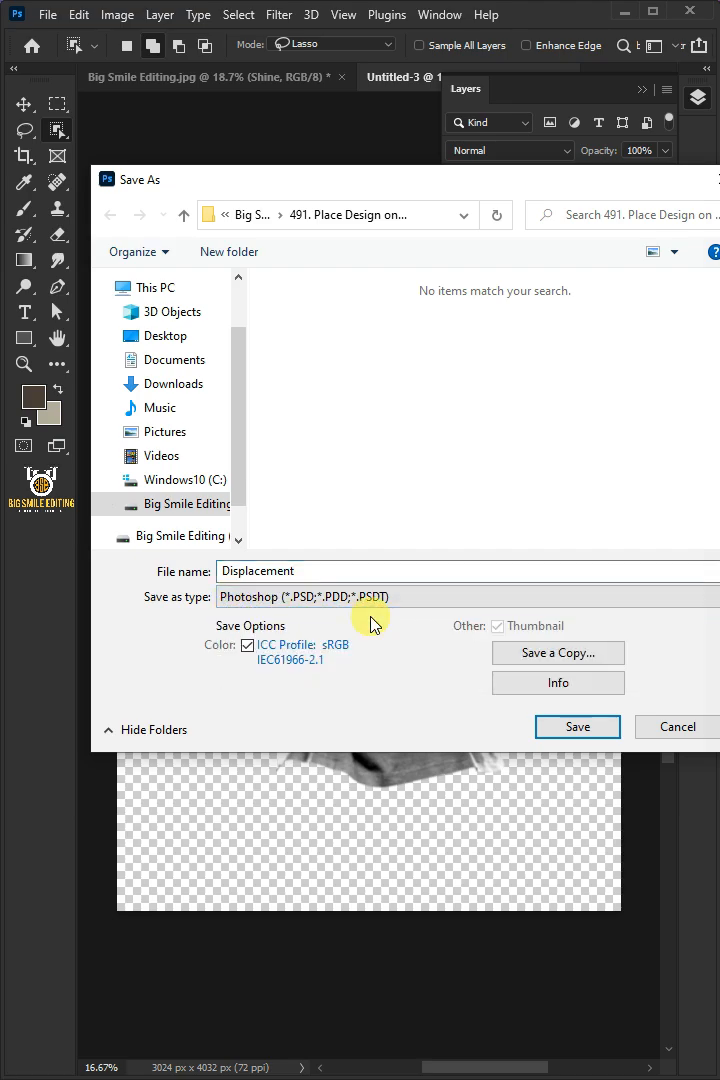
click(576, 726)
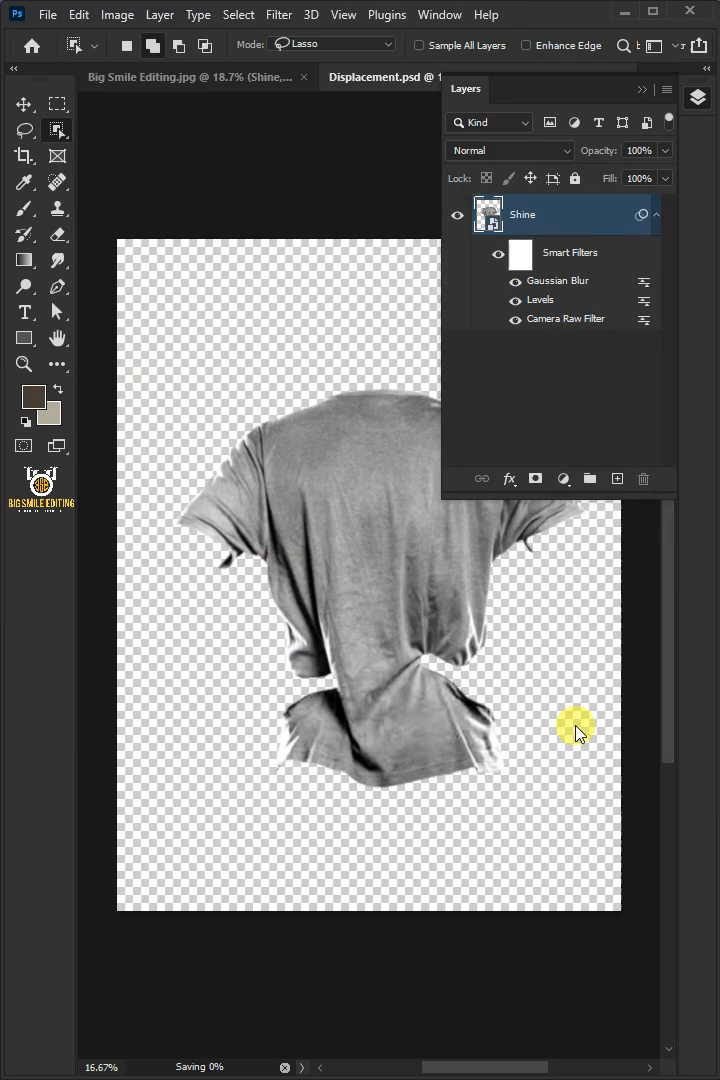
right_click(400, 76)
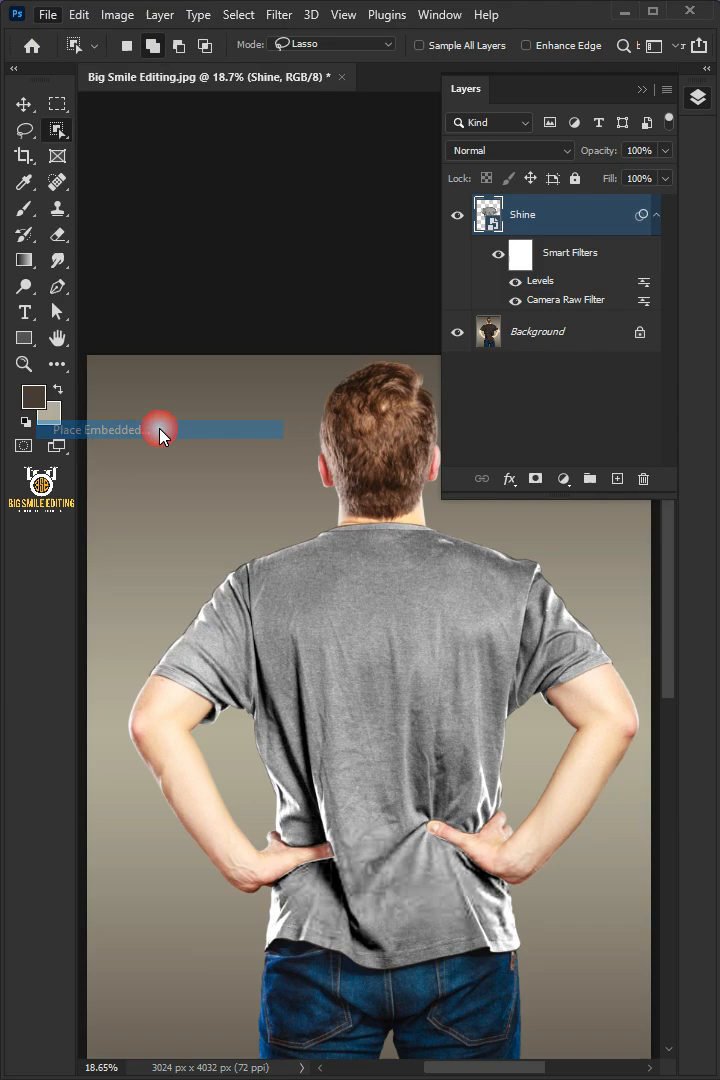
Place the abstract Design layer and mask it to the shirt's selection.
click(160, 430)
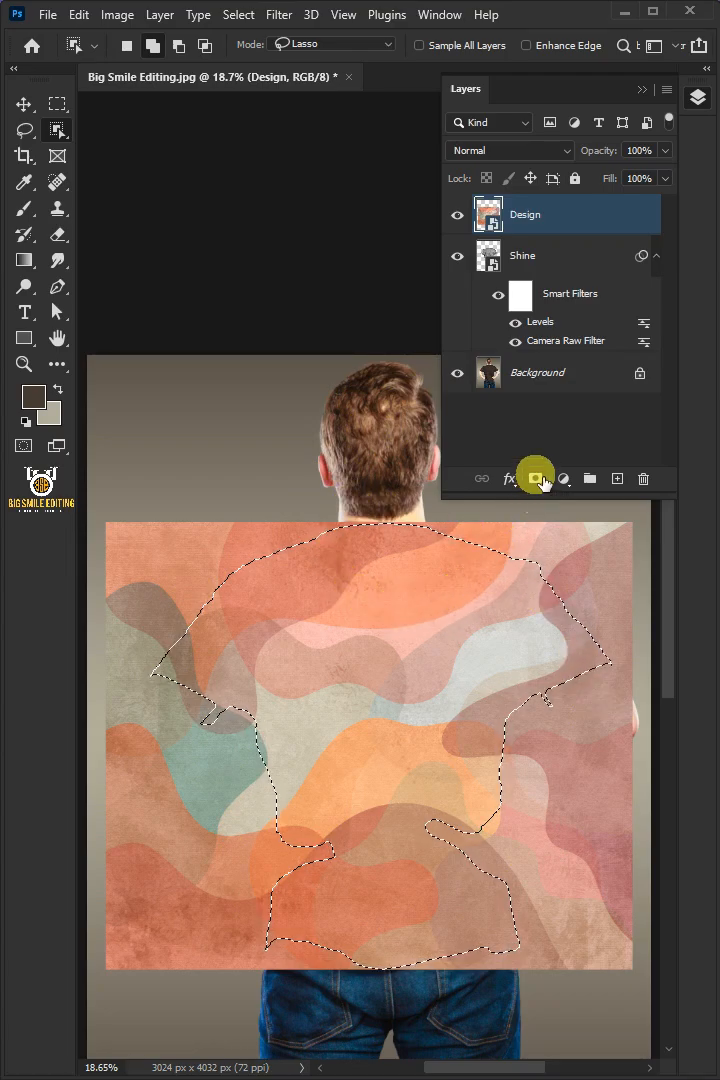
click(536, 478)
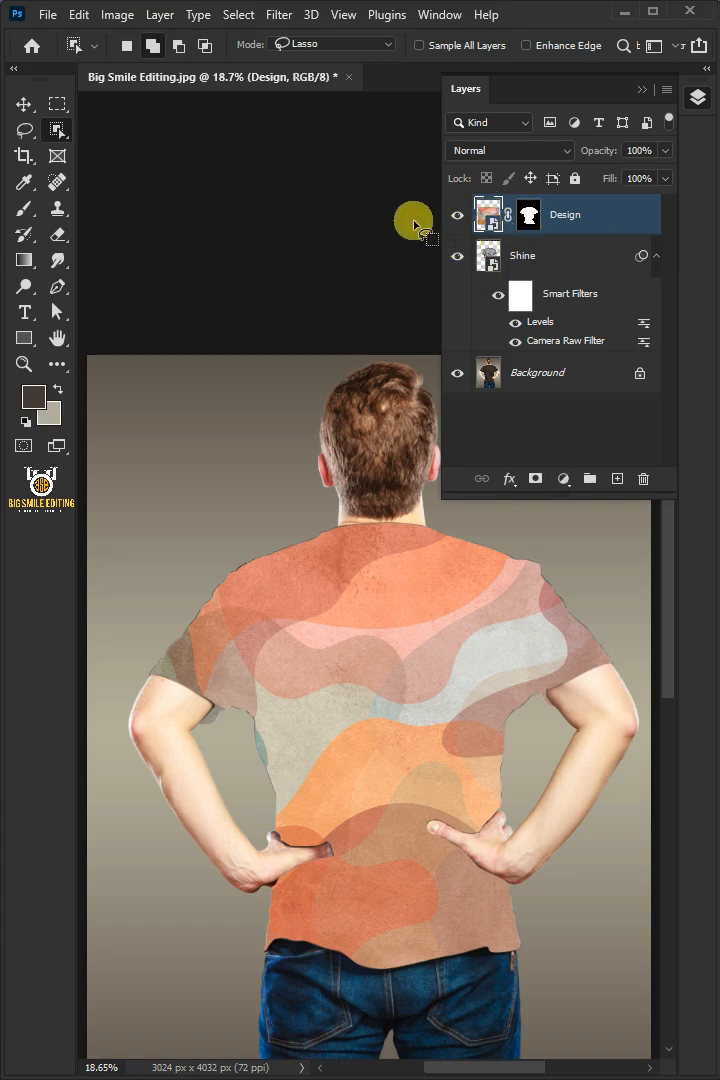
Warp the Design layer with a Displace filter at scale 10 using Displacement.psd.
click(278, 14)
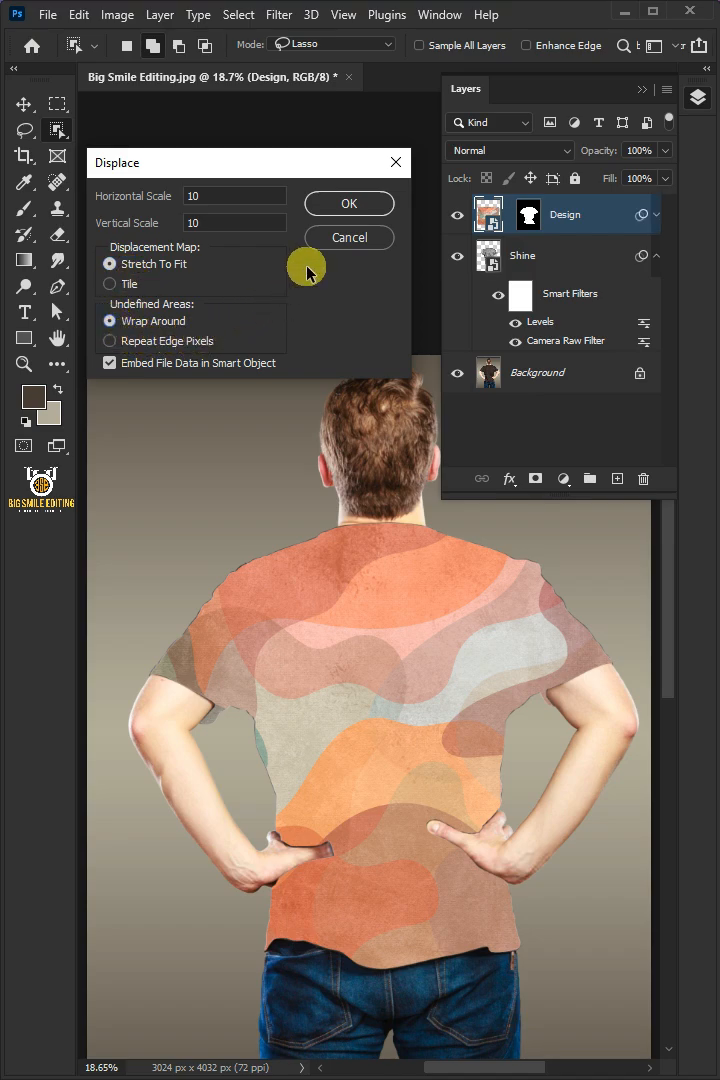
click(348, 204)
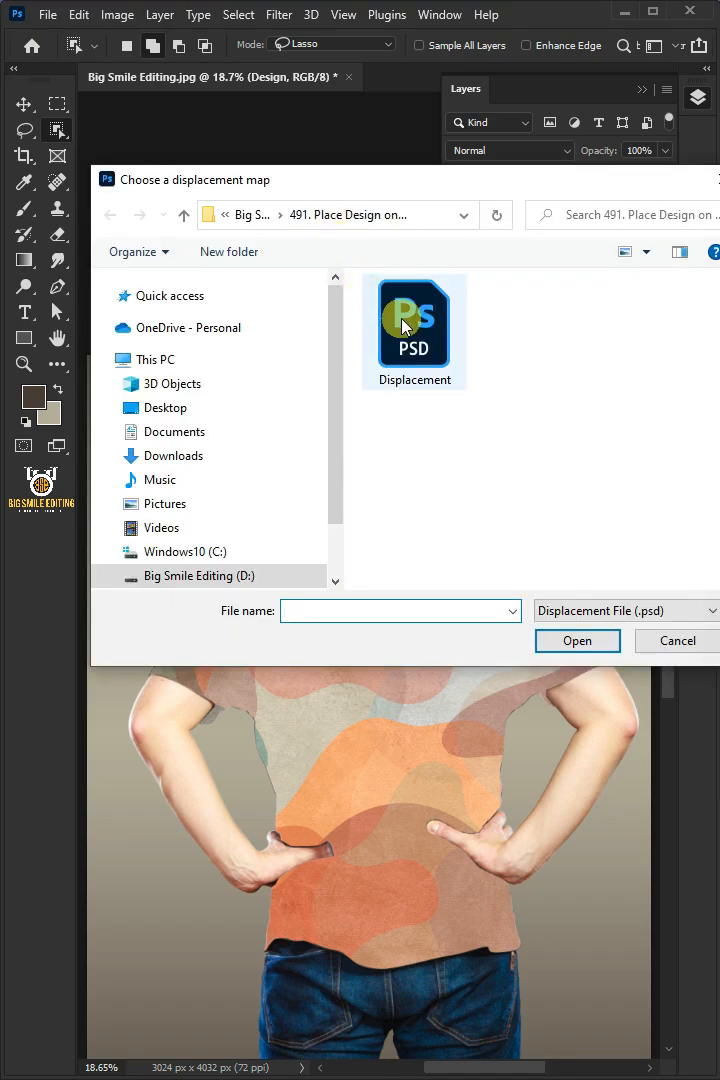
click(412, 332)
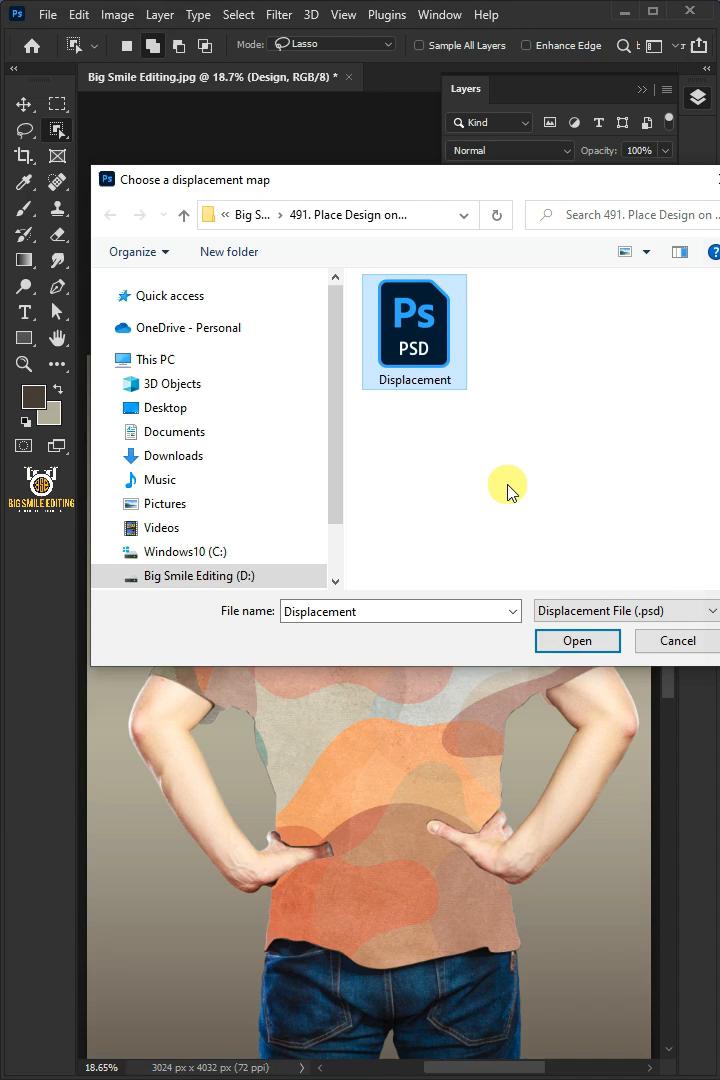
click(576, 640)
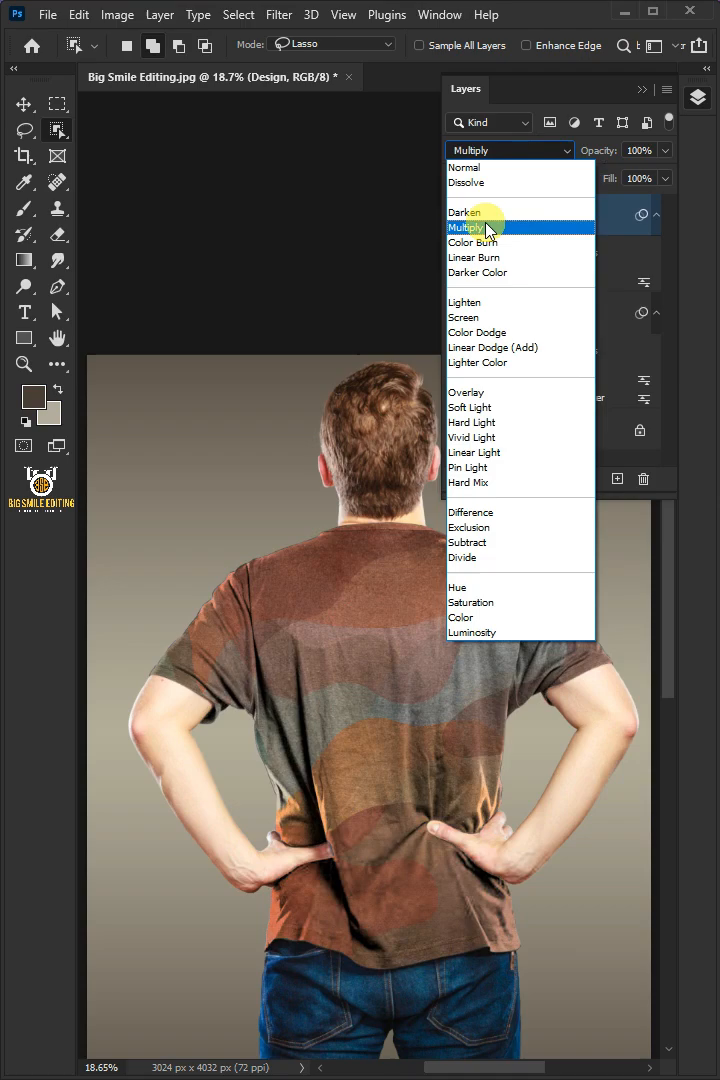
Set Design to Multiply and Shine to Screen at 80% opacity, then hide Shine to compare.
click(468, 228)
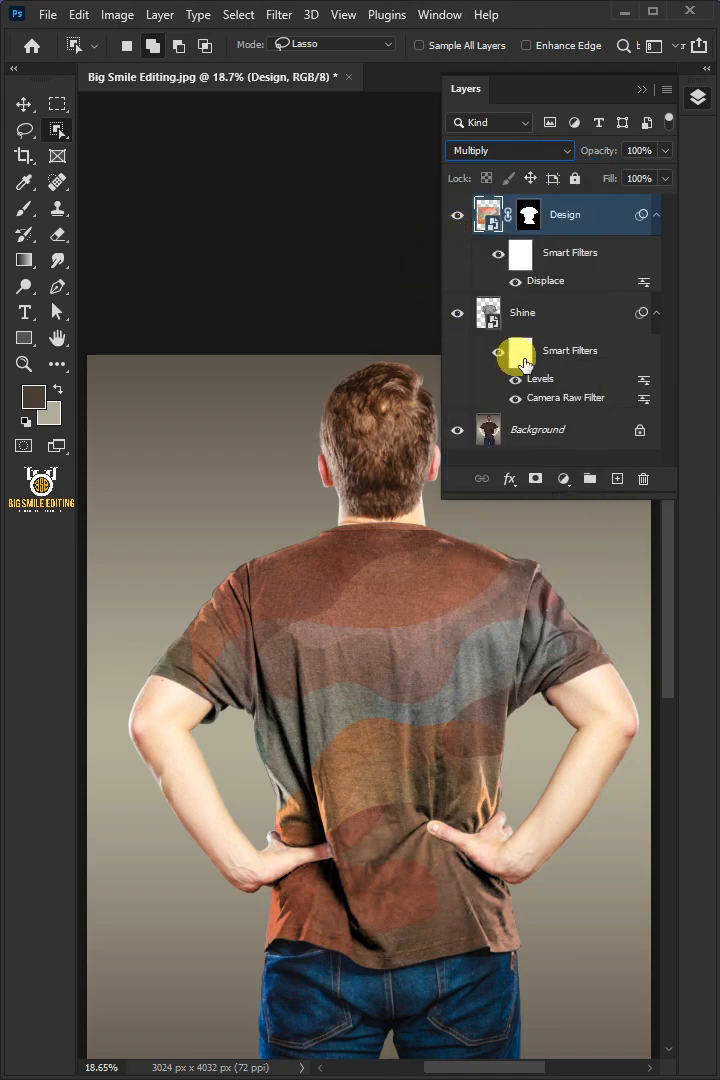
click(522, 312)
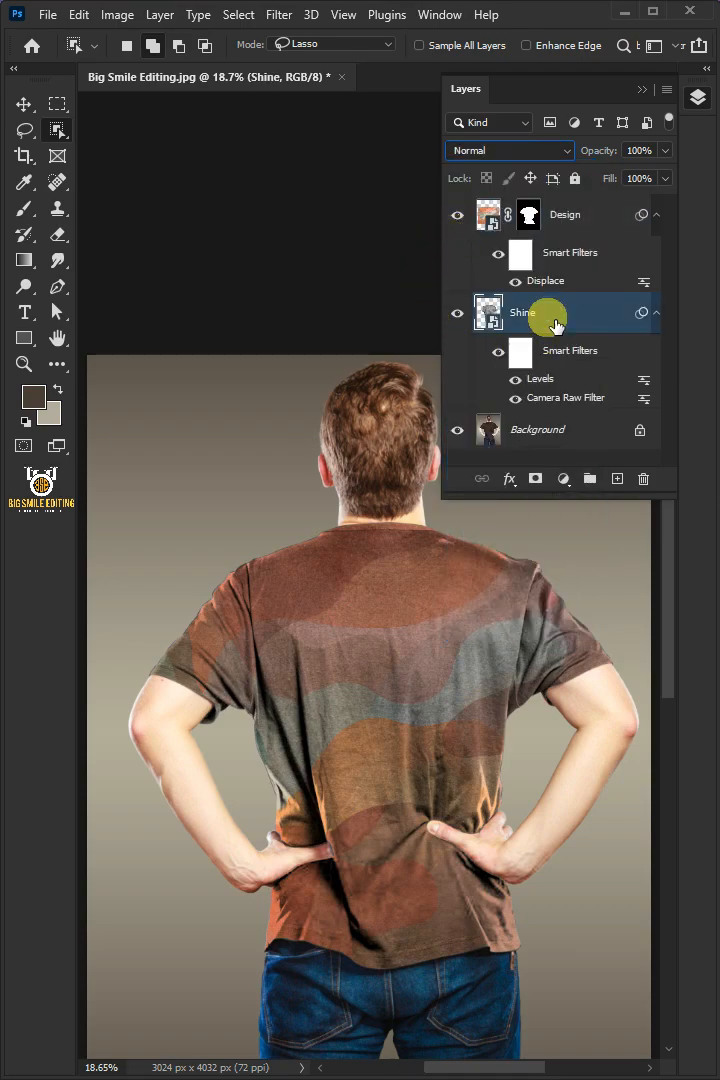
click(508, 150)
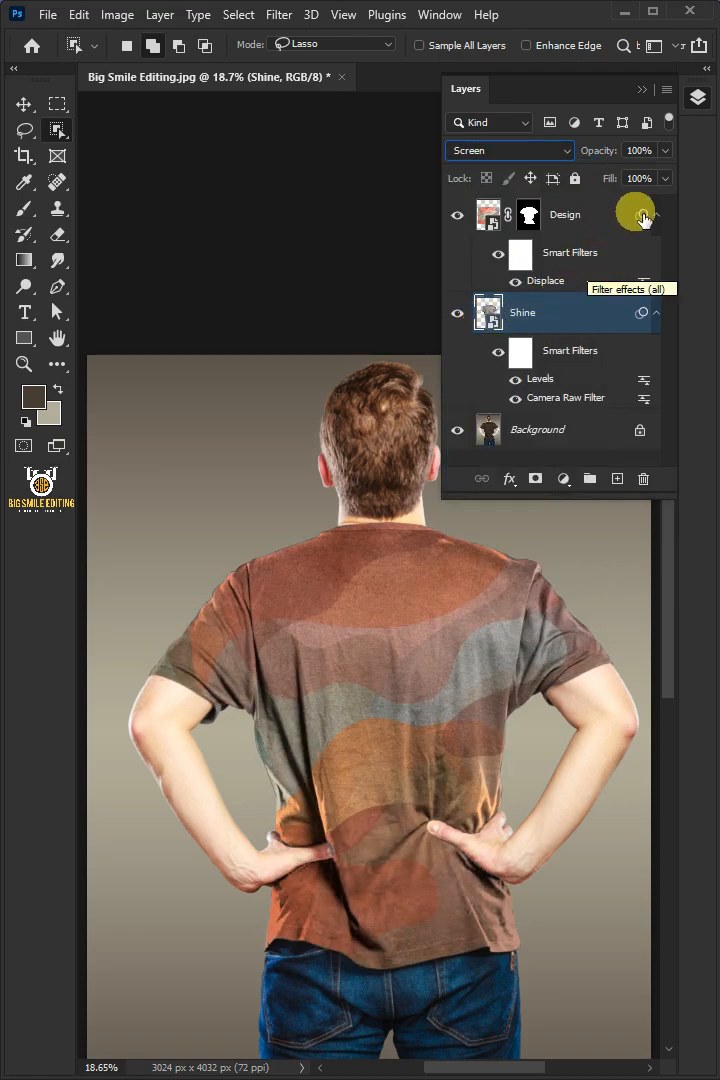
drag(656, 178, 644, 178)
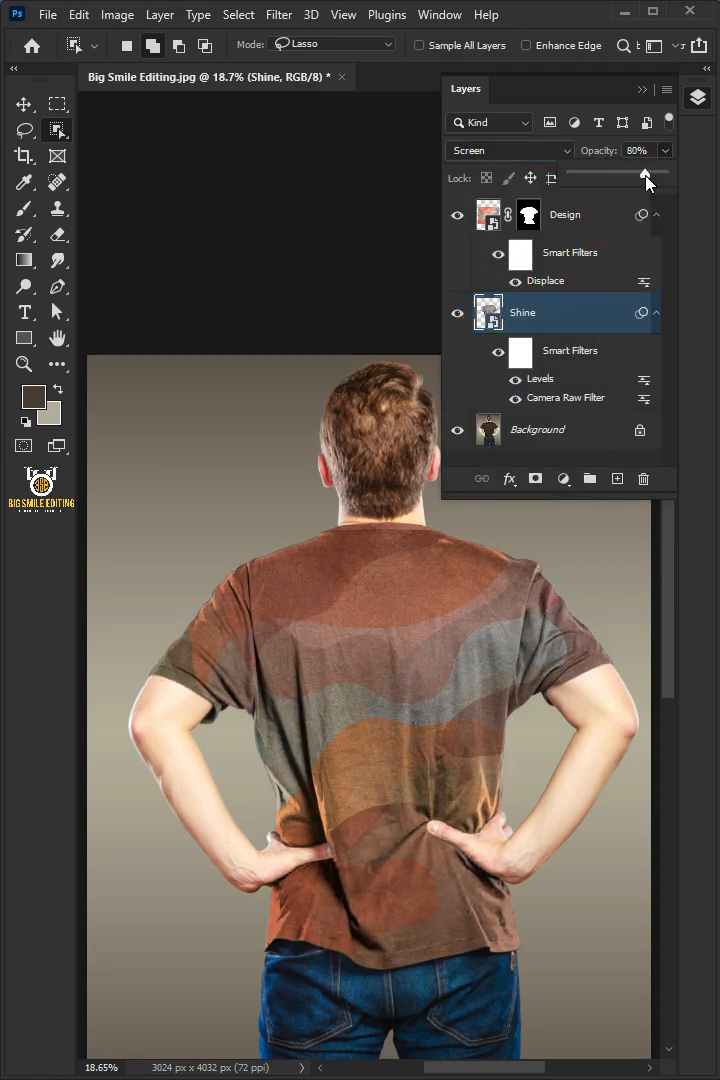
click(458, 312)
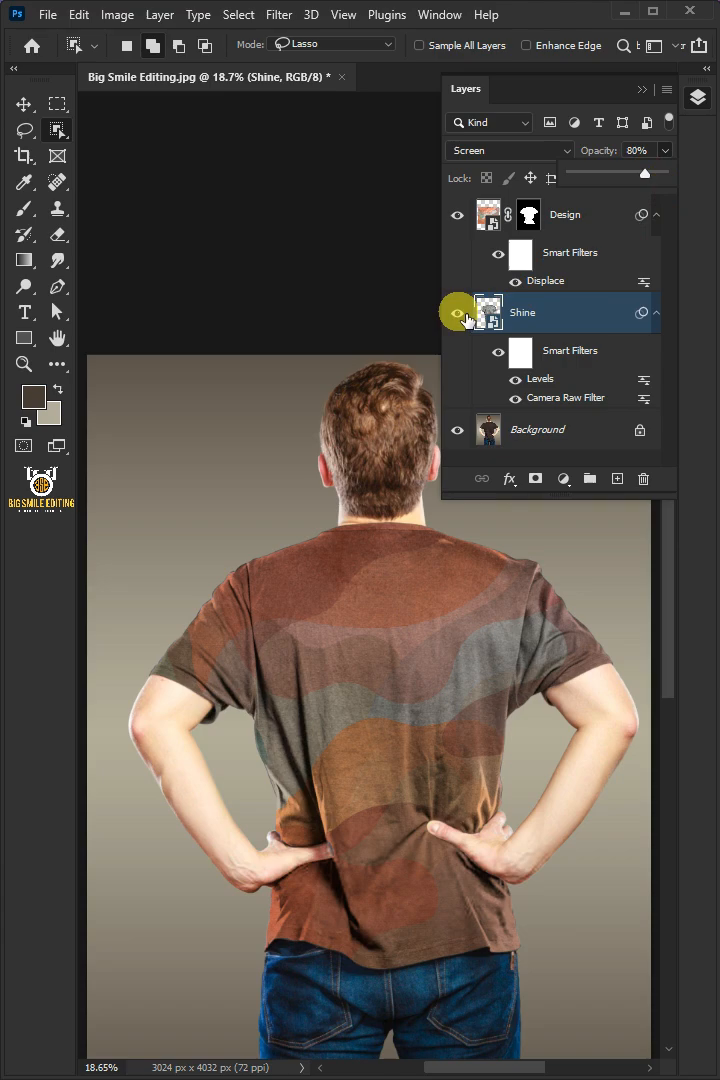
click(456, 312)
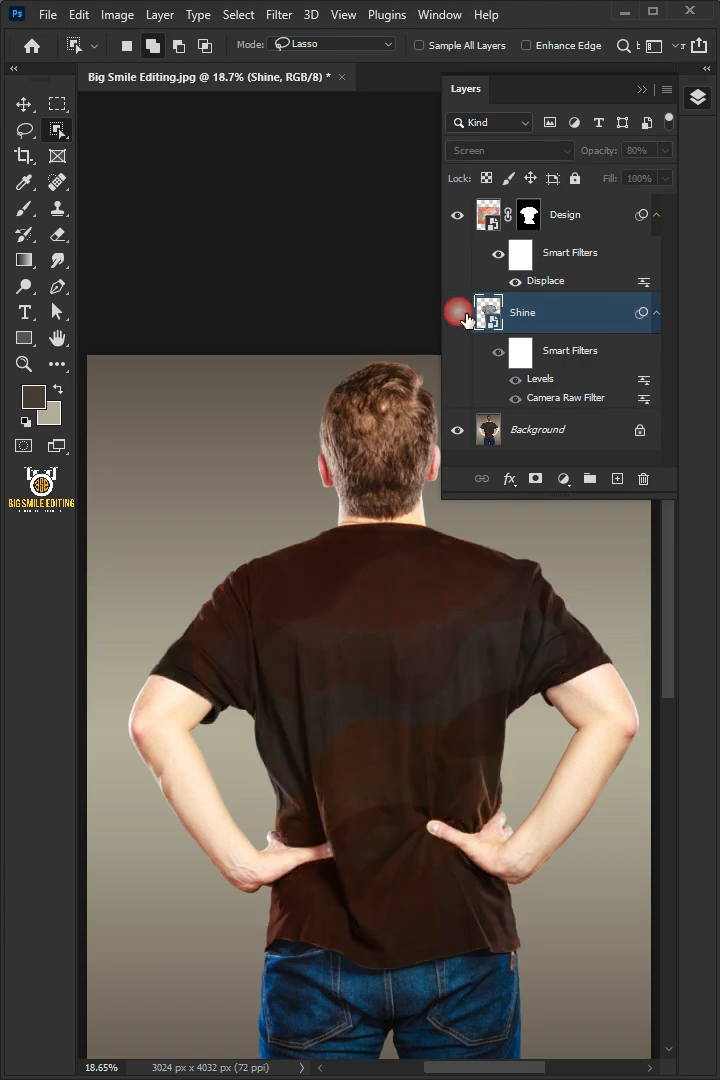